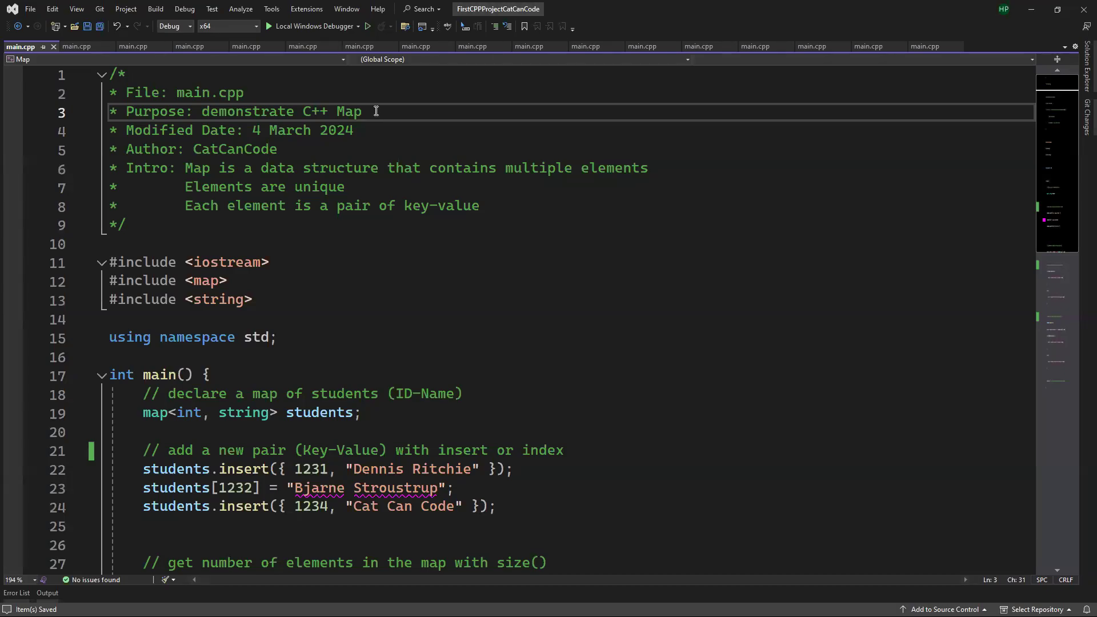
pyautogui.doubleClick(349, 112)
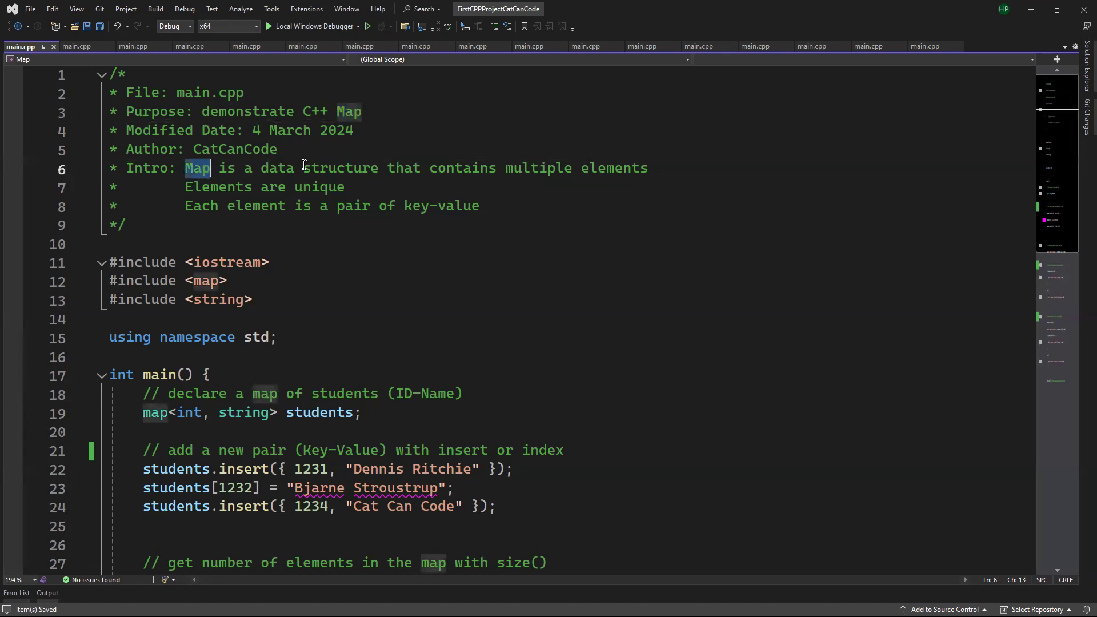
pyautogui.moveTo(612, 168)
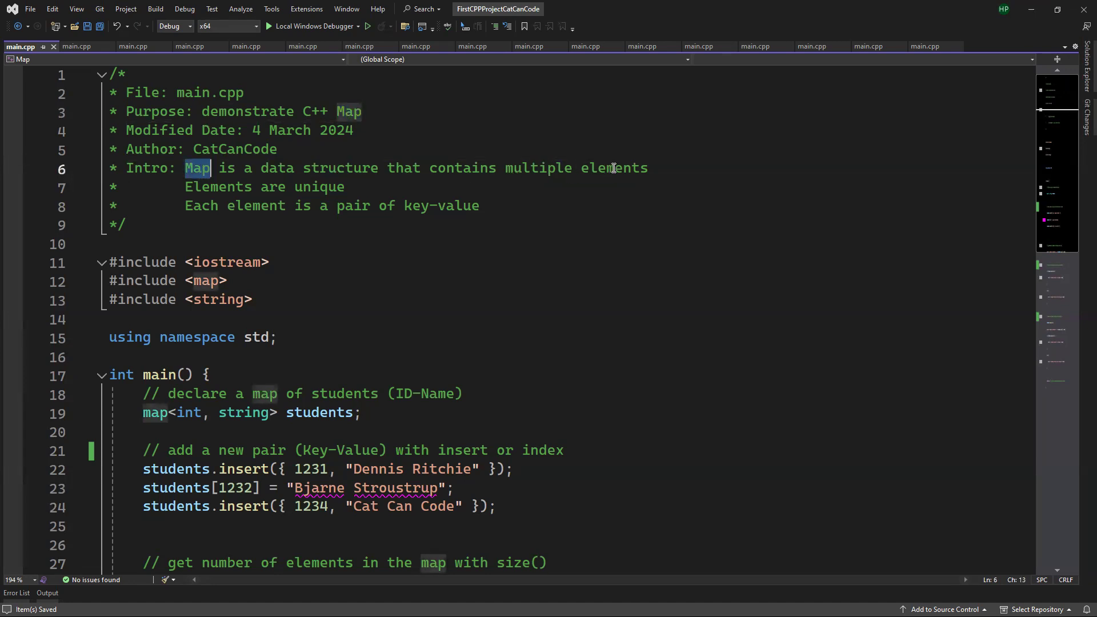
pyautogui.doubleClick(218, 187)
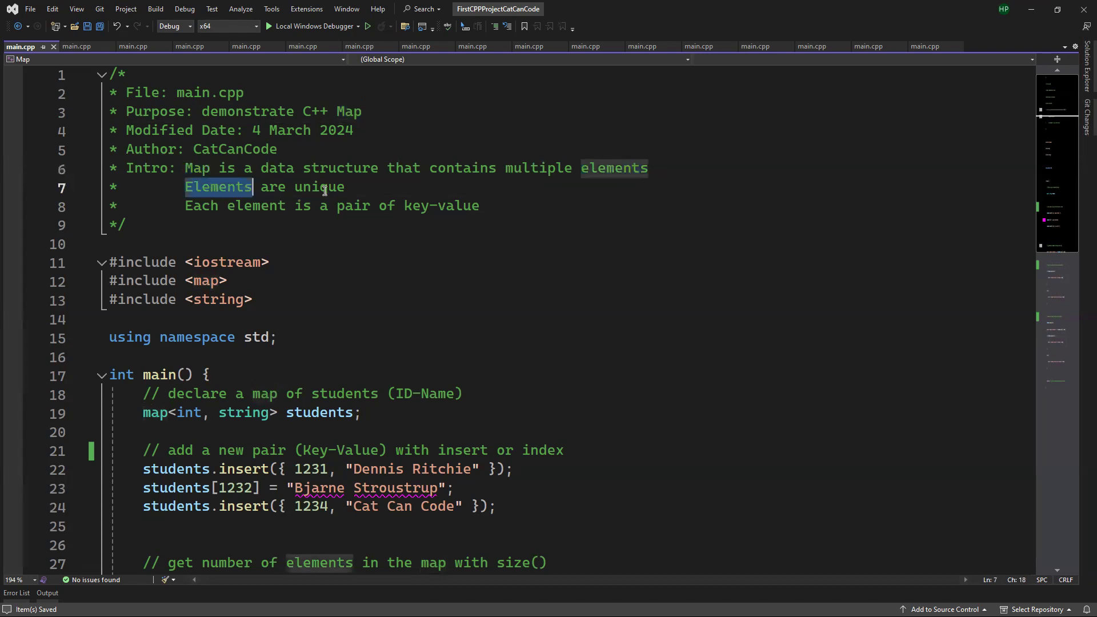
pyautogui.doubleClick(202, 205)
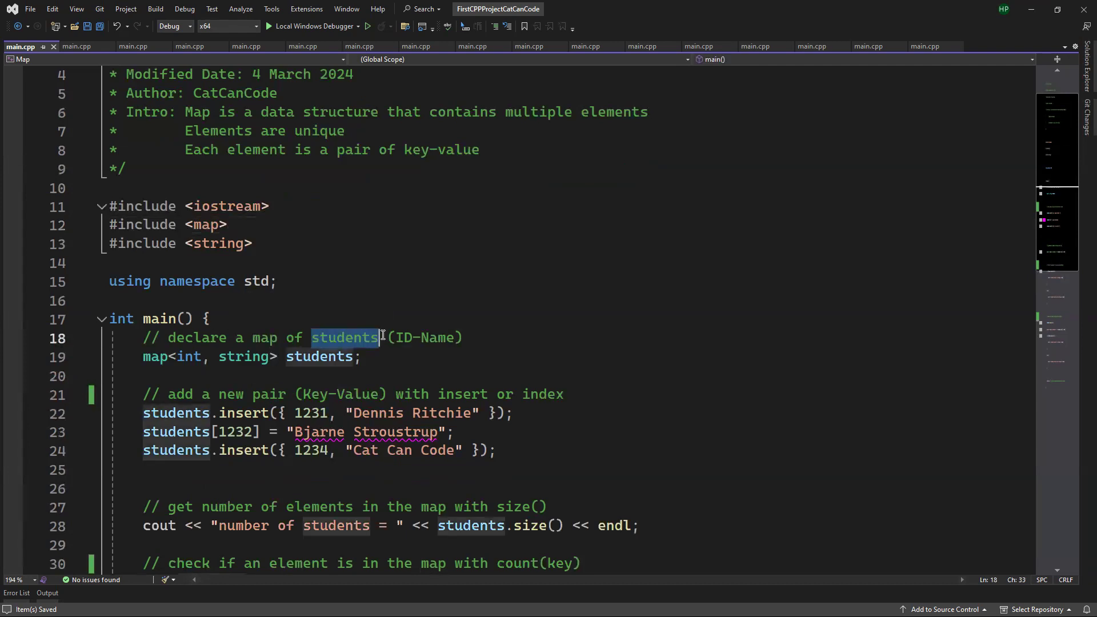
pyautogui.click(441, 338)
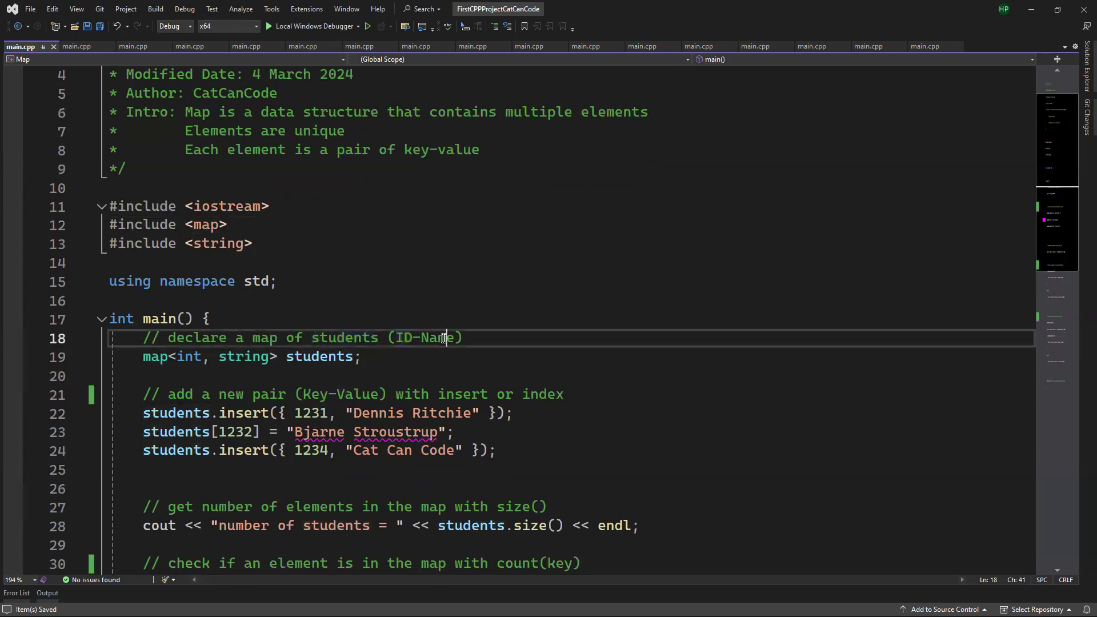
pyautogui.doubleClick(187, 357)
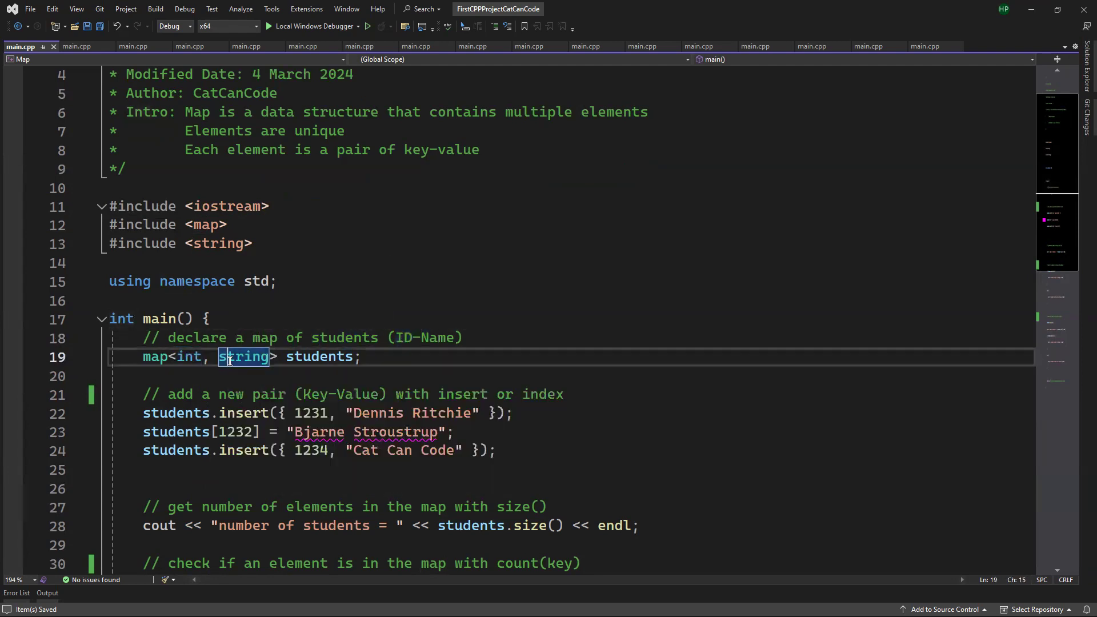
pyautogui.scroll(-3)
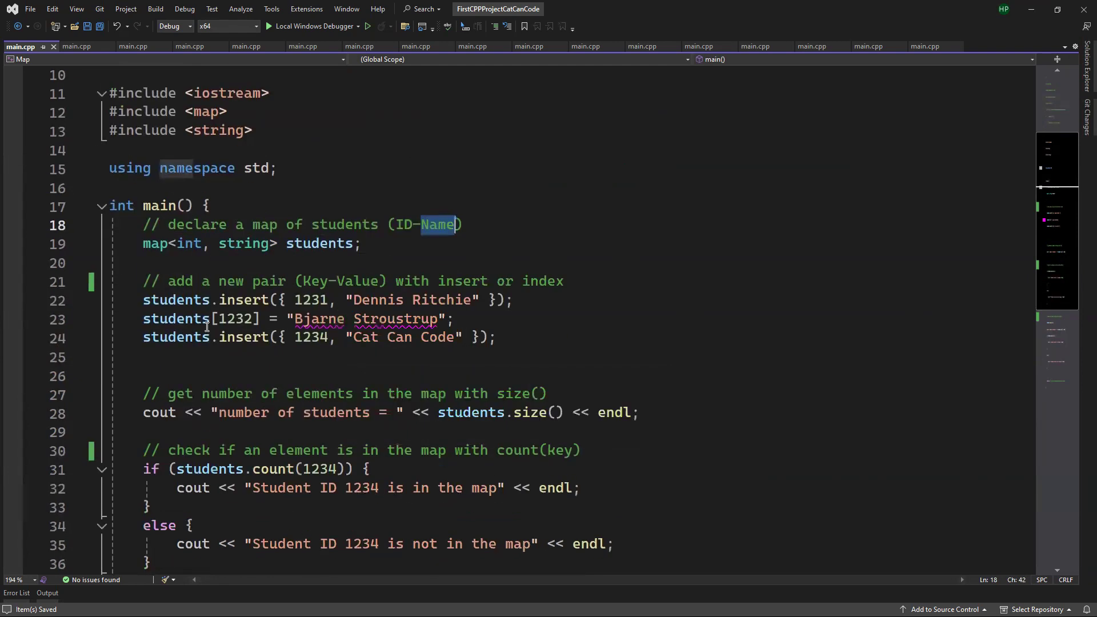
pyautogui.doubleClick(268, 281)
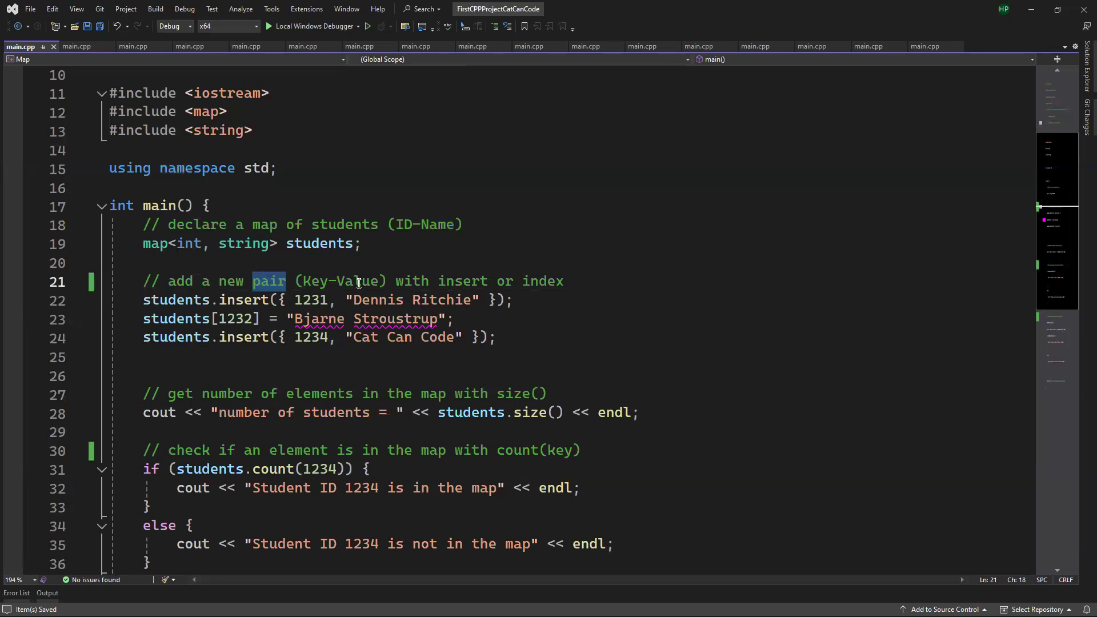
pyautogui.doubleClick(462, 280)
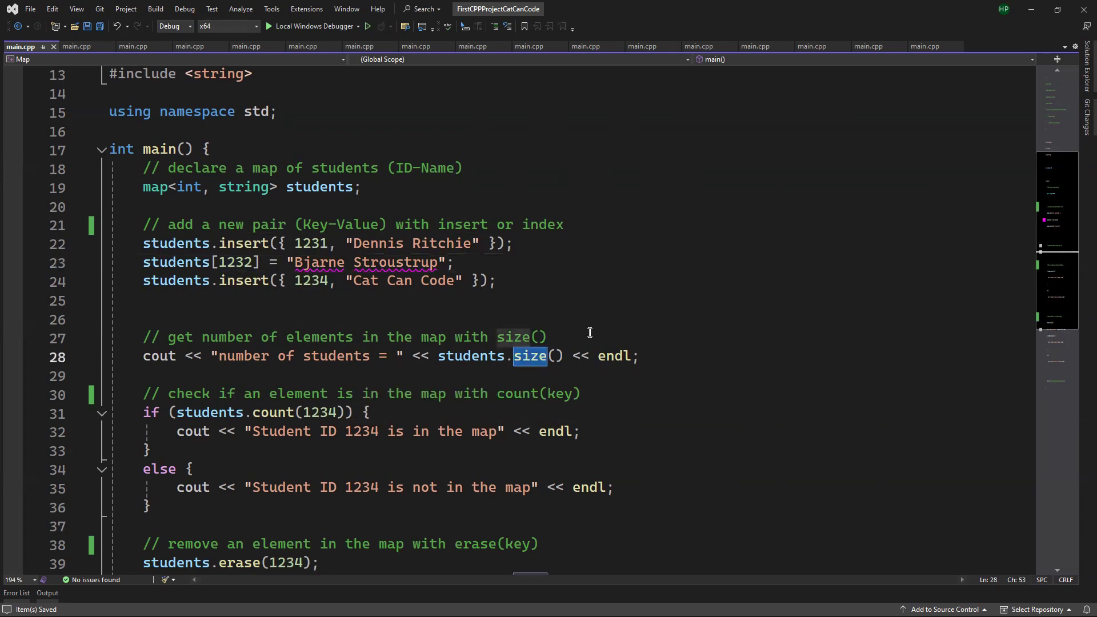
pyautogui.scroll(-3)
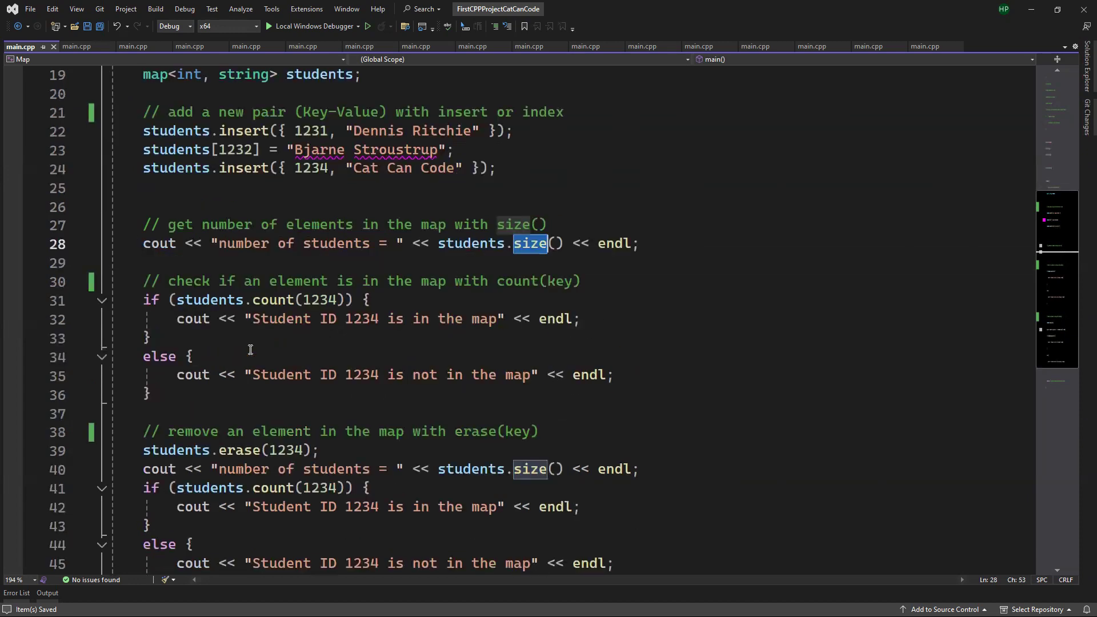
pyautogui.click(483, 282)
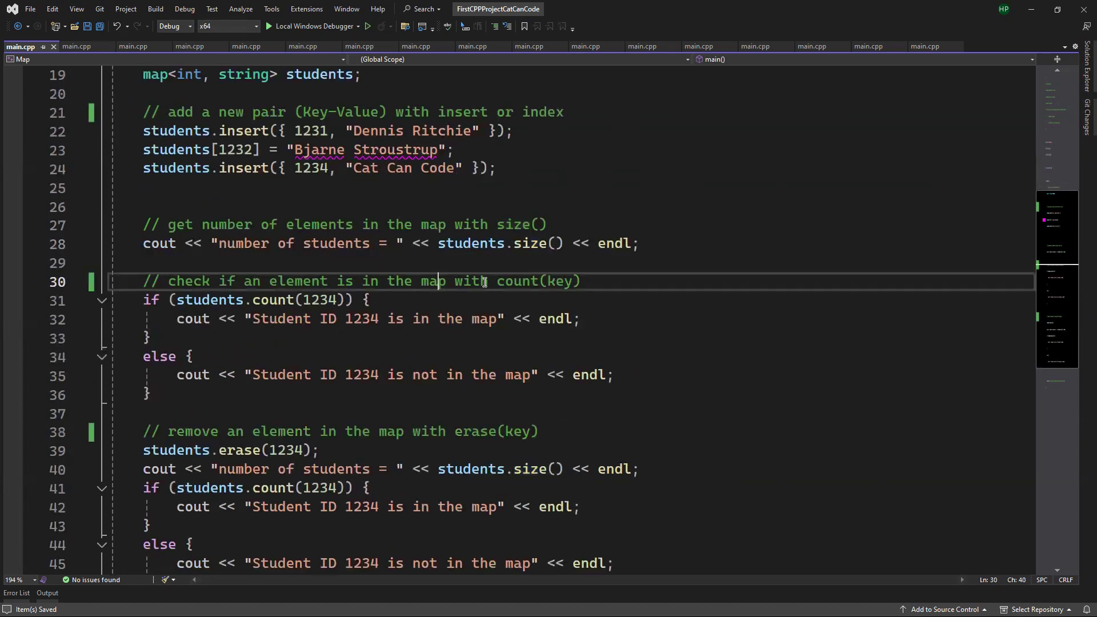
pyautogui.doubleClick(273, 300)
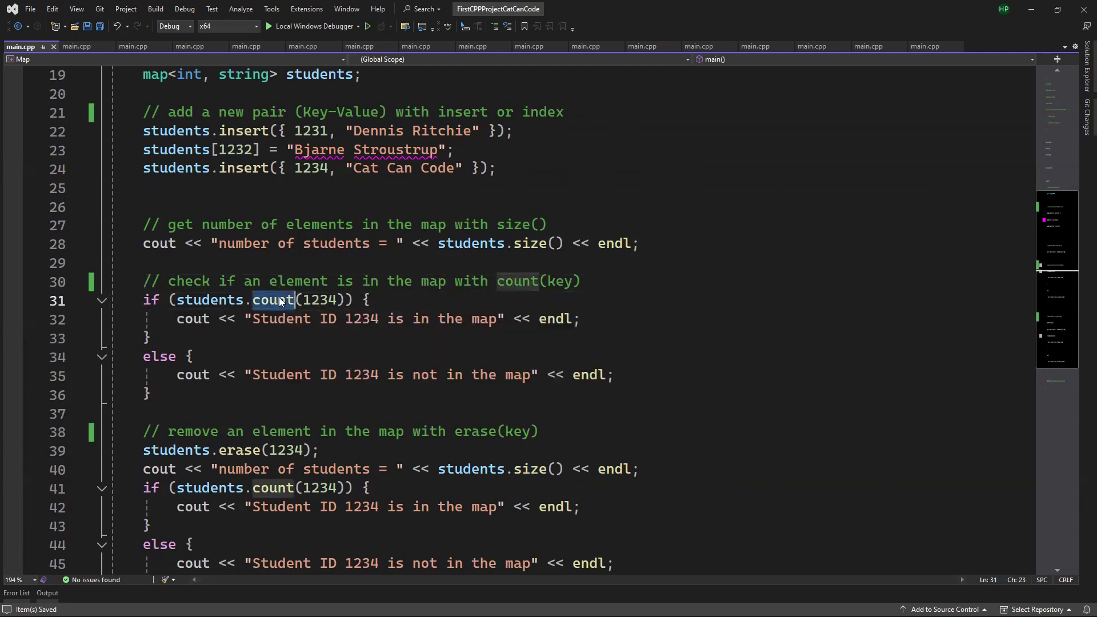
pyautogui.scroll(-3)
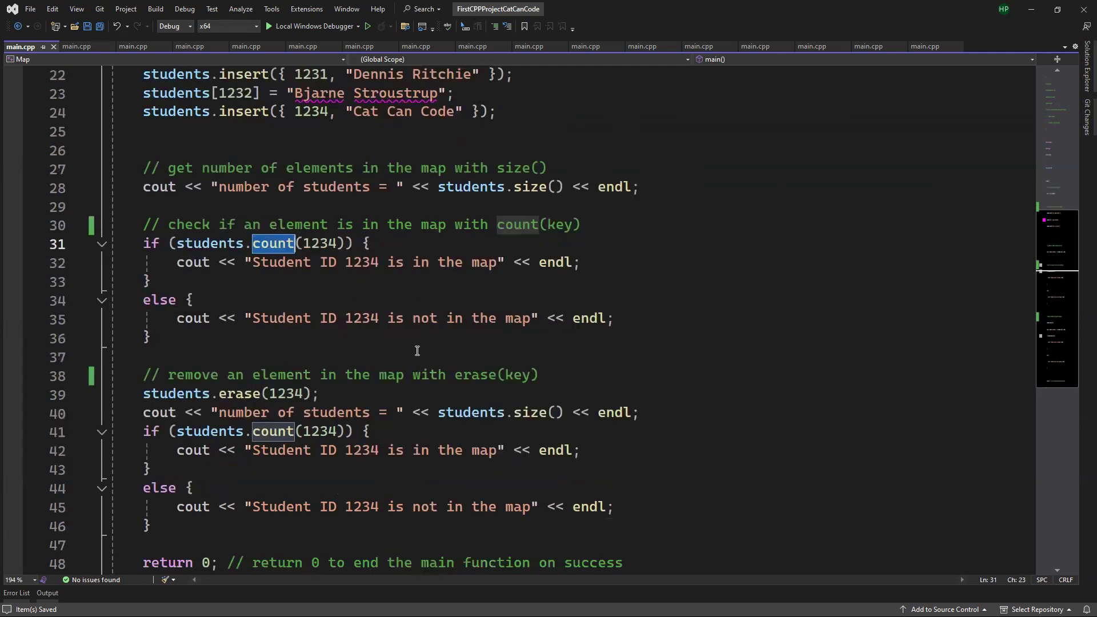
pyautogui.moveTo(462, 374)
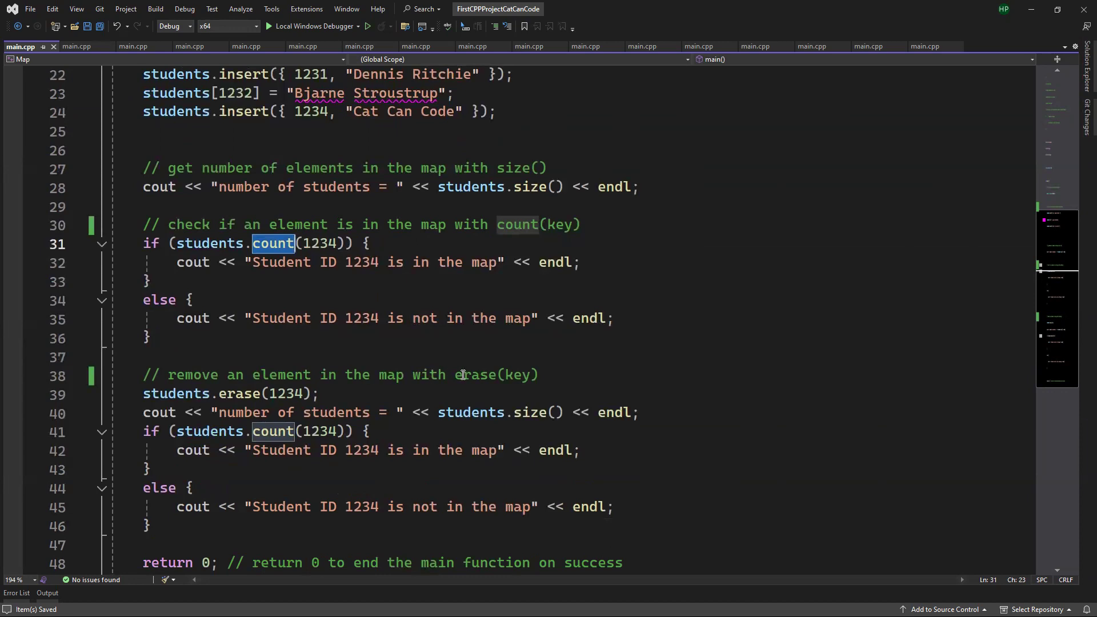
pyautogui.doubleClick(239, 393)
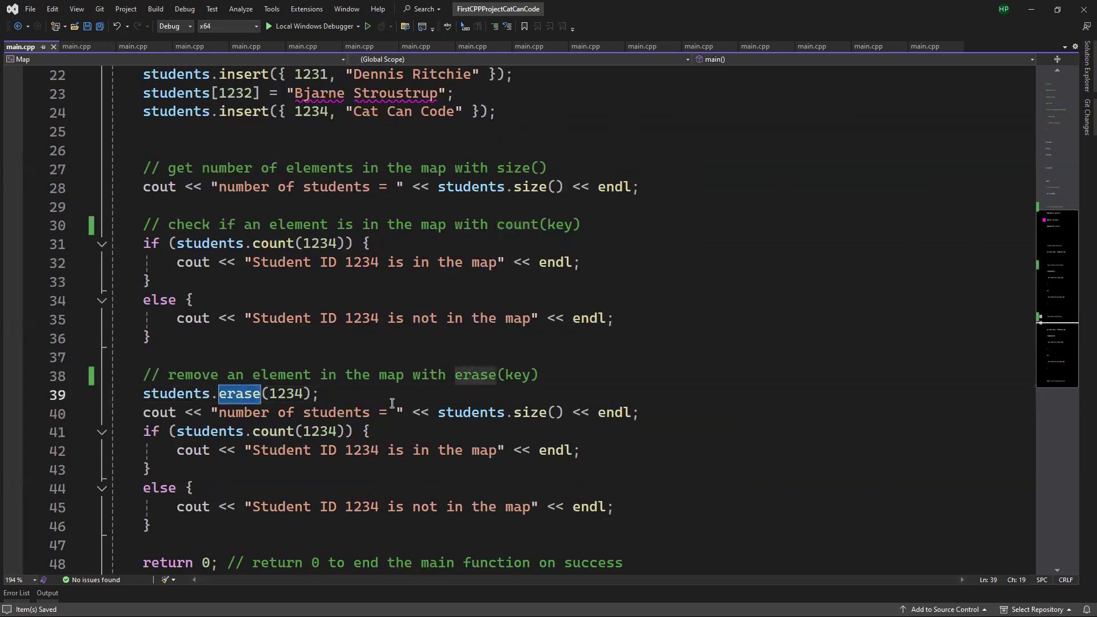
pyautogui.scroll(-3)
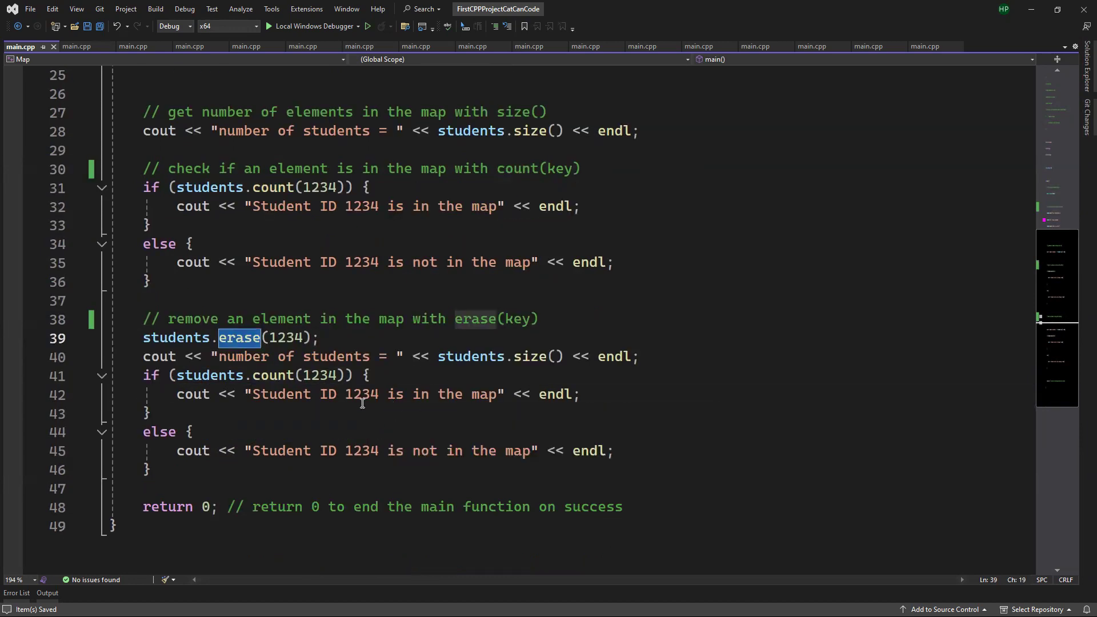
pyautogui.moveTo(325, 434)
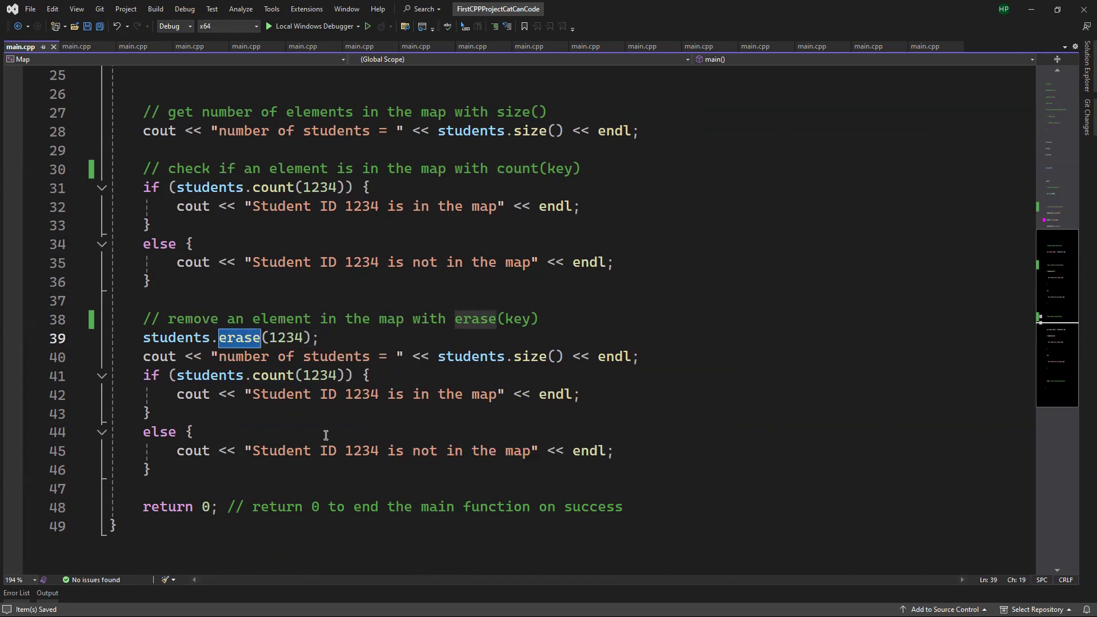
pyautogui.moveTo(757, 55)
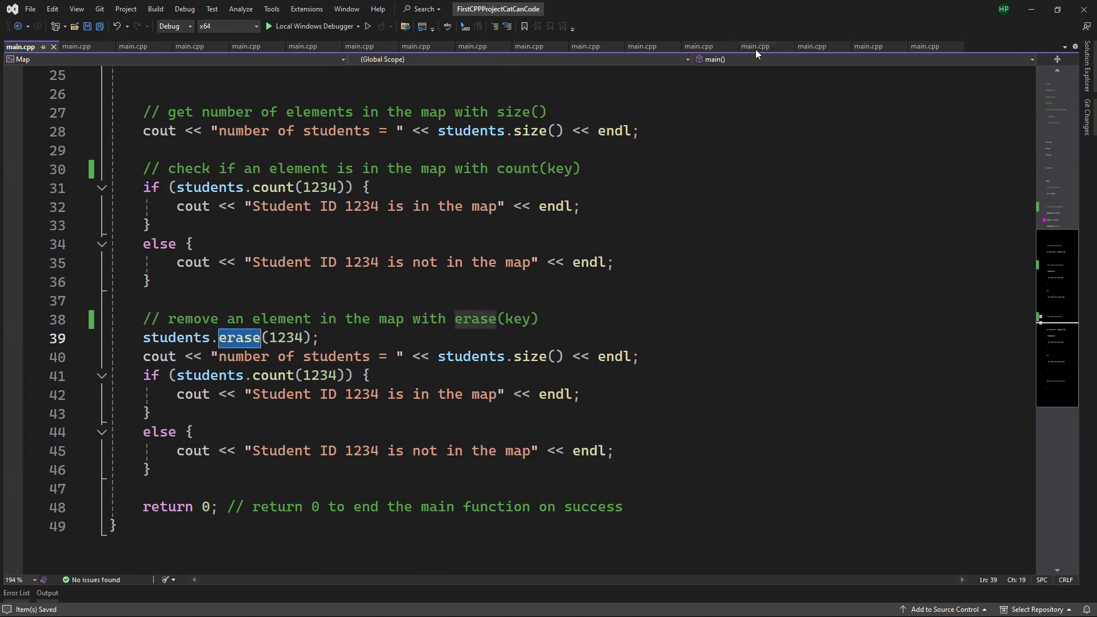